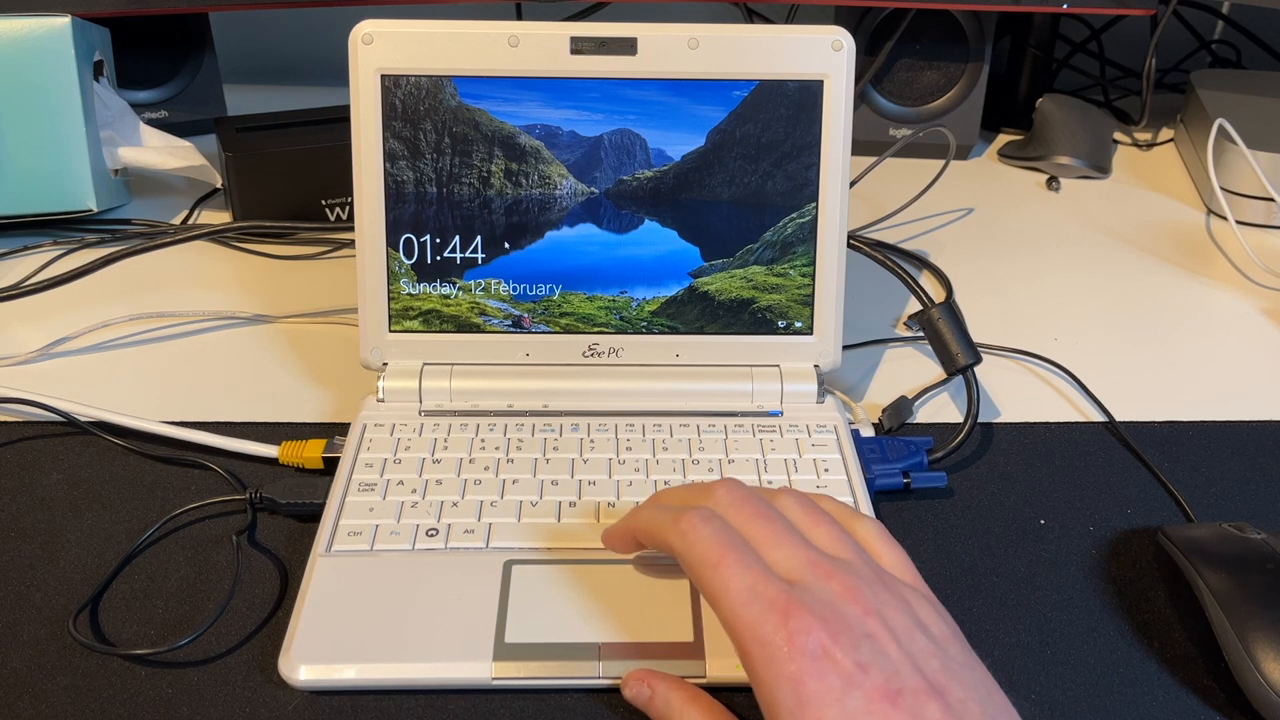
Dismiss the Windows 10 lock screen and sign in to the desktop
key(Enter)
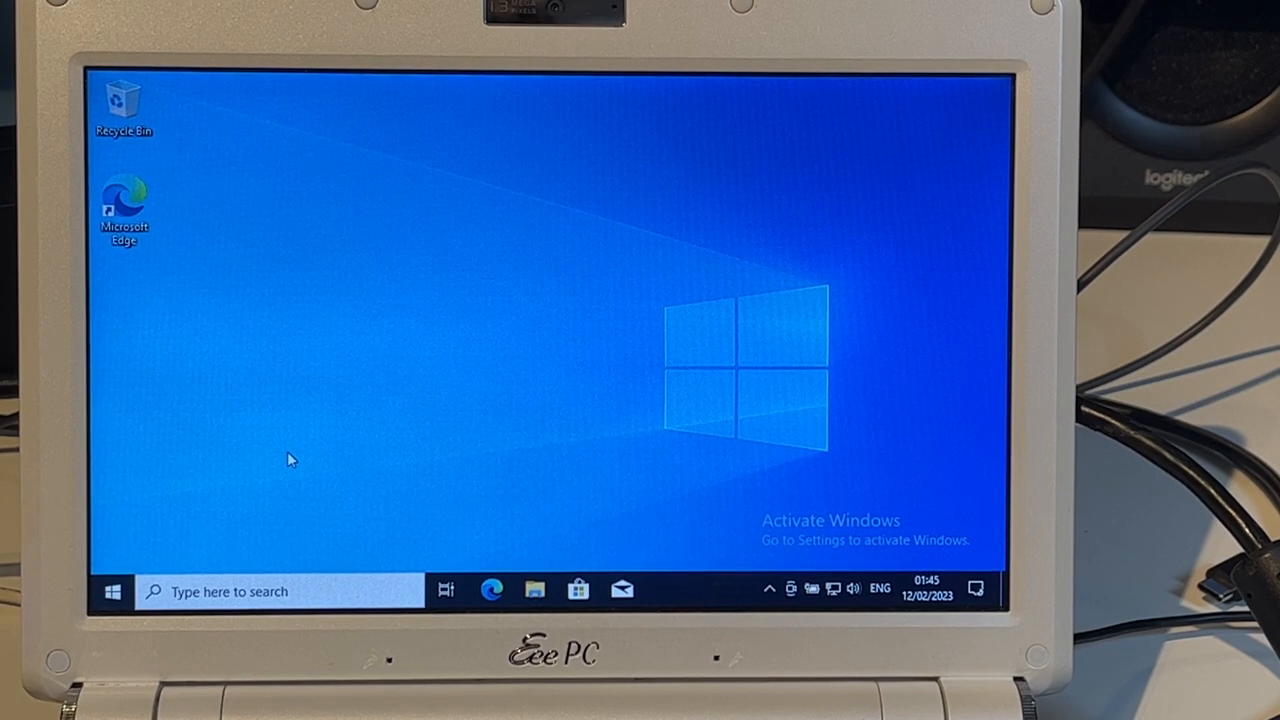
mouse_move(414, 374)
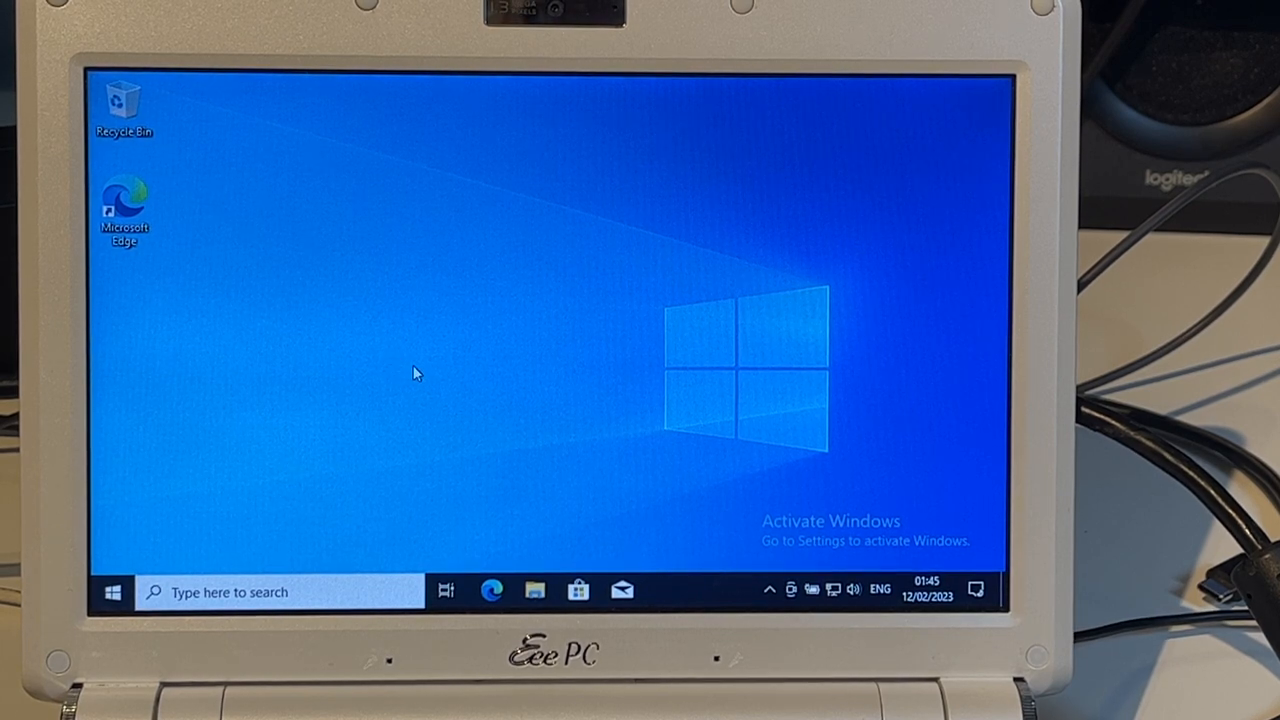
mouse_move(572, 524)
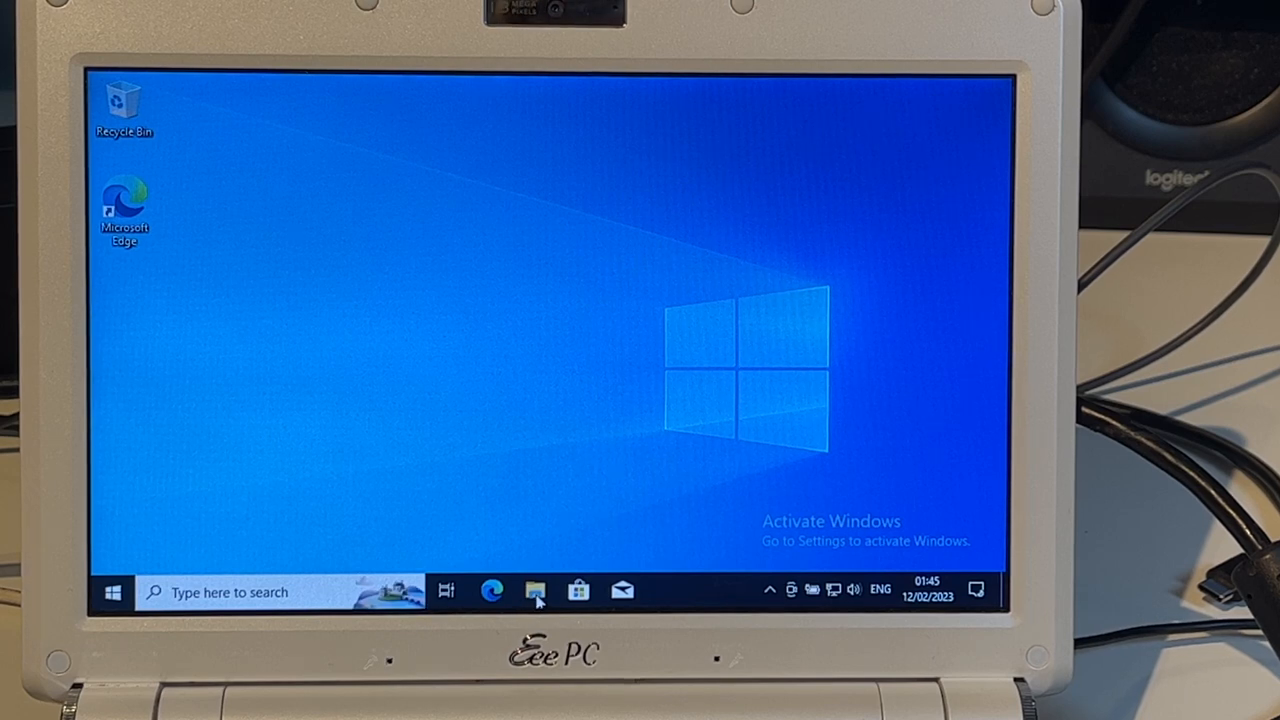
mouse_move(504, 414)
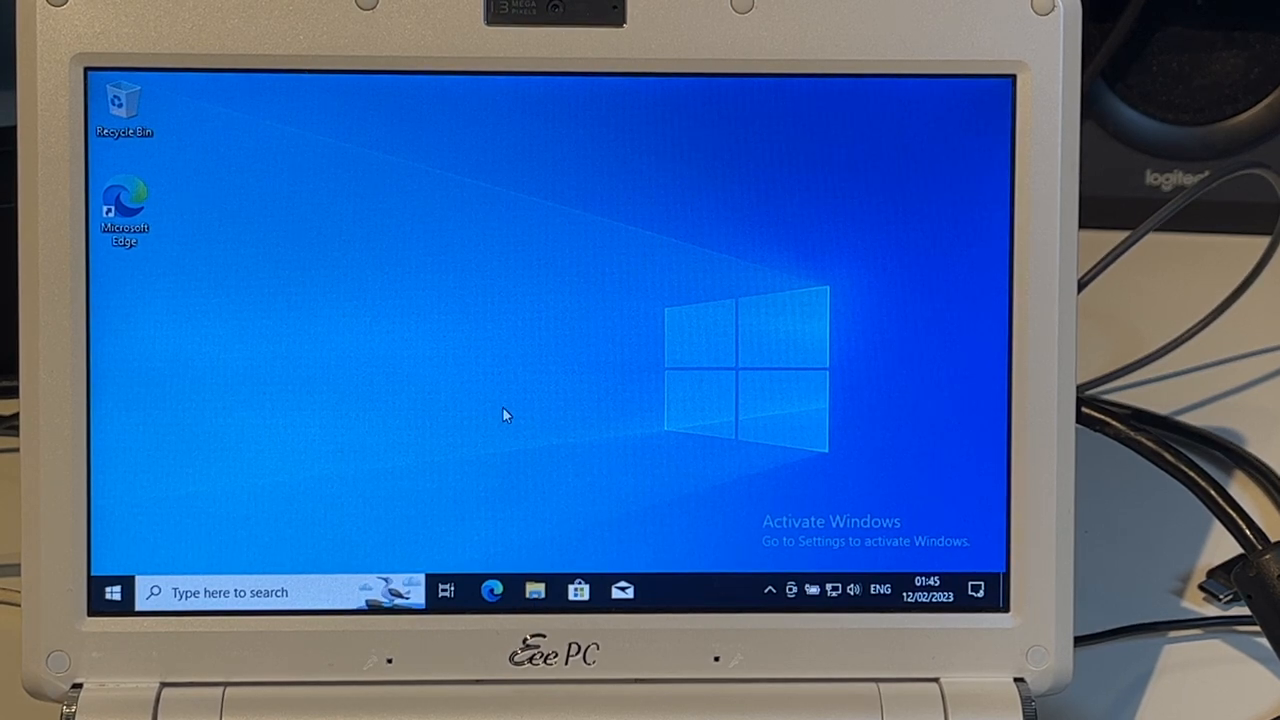
mouse_move(576, 390)
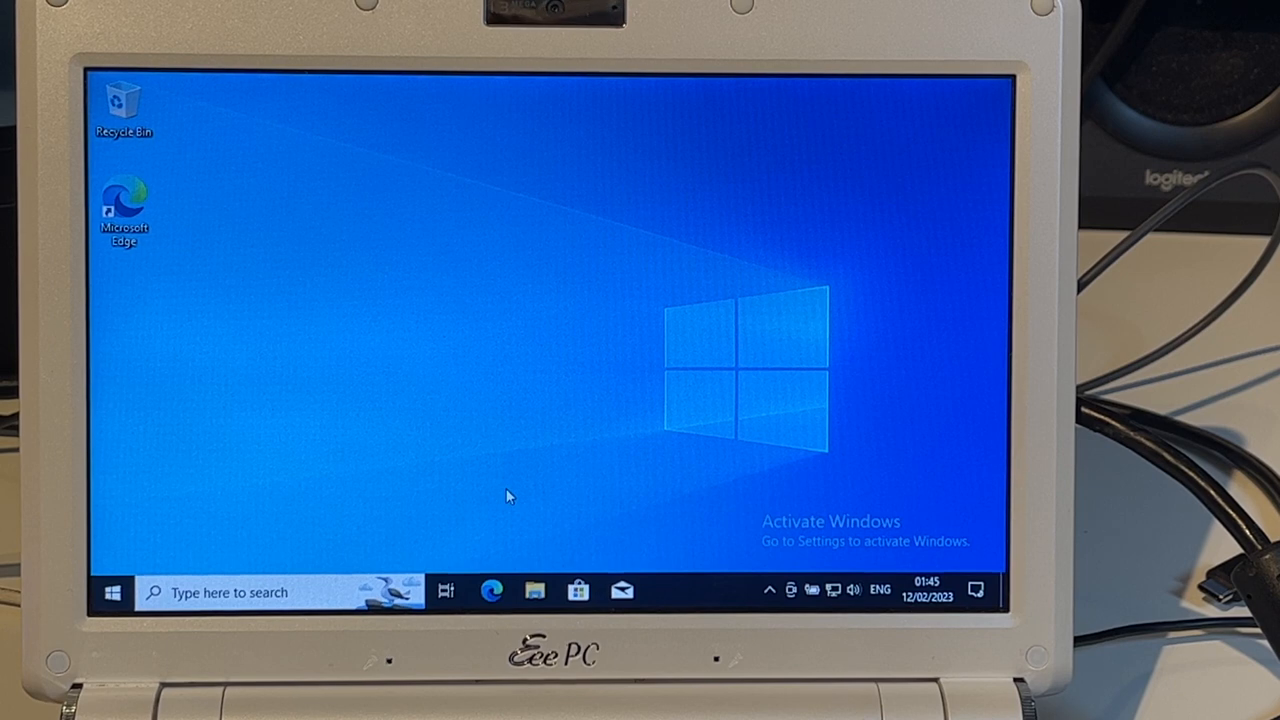
Launch File Explorer from the taskbar and navigate to This PC
click(534, 588)
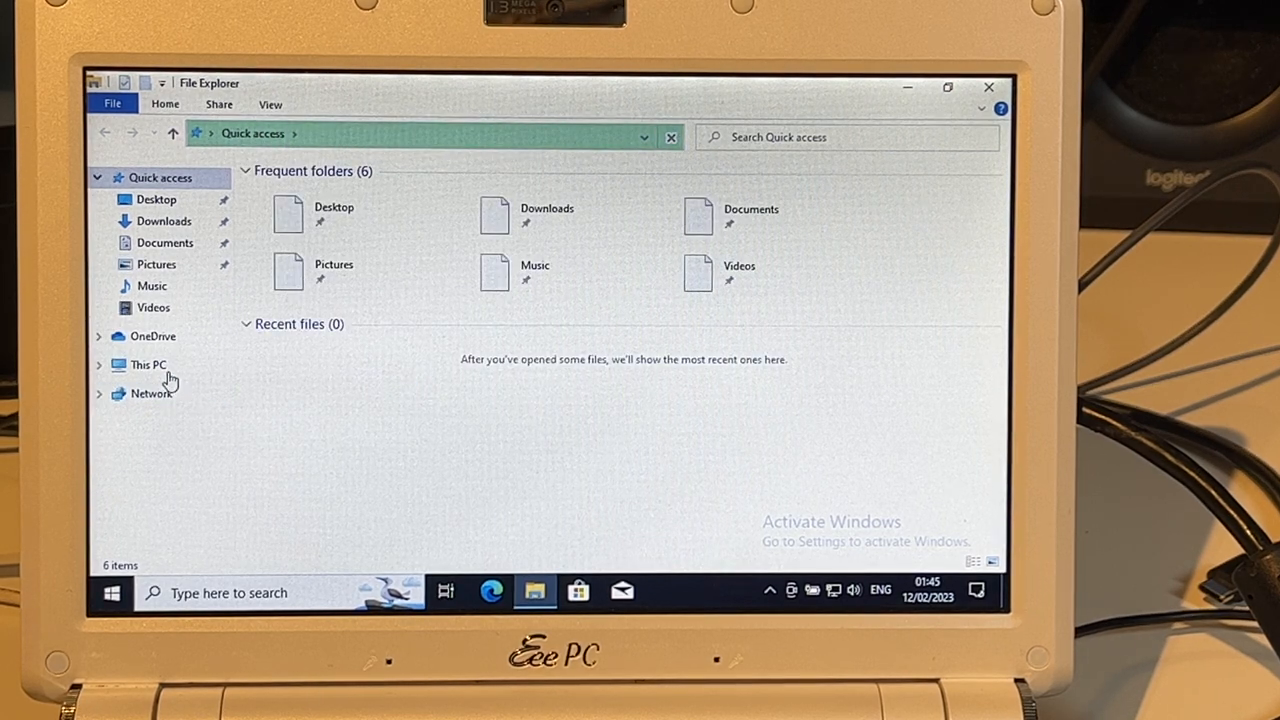
click(148, 364)
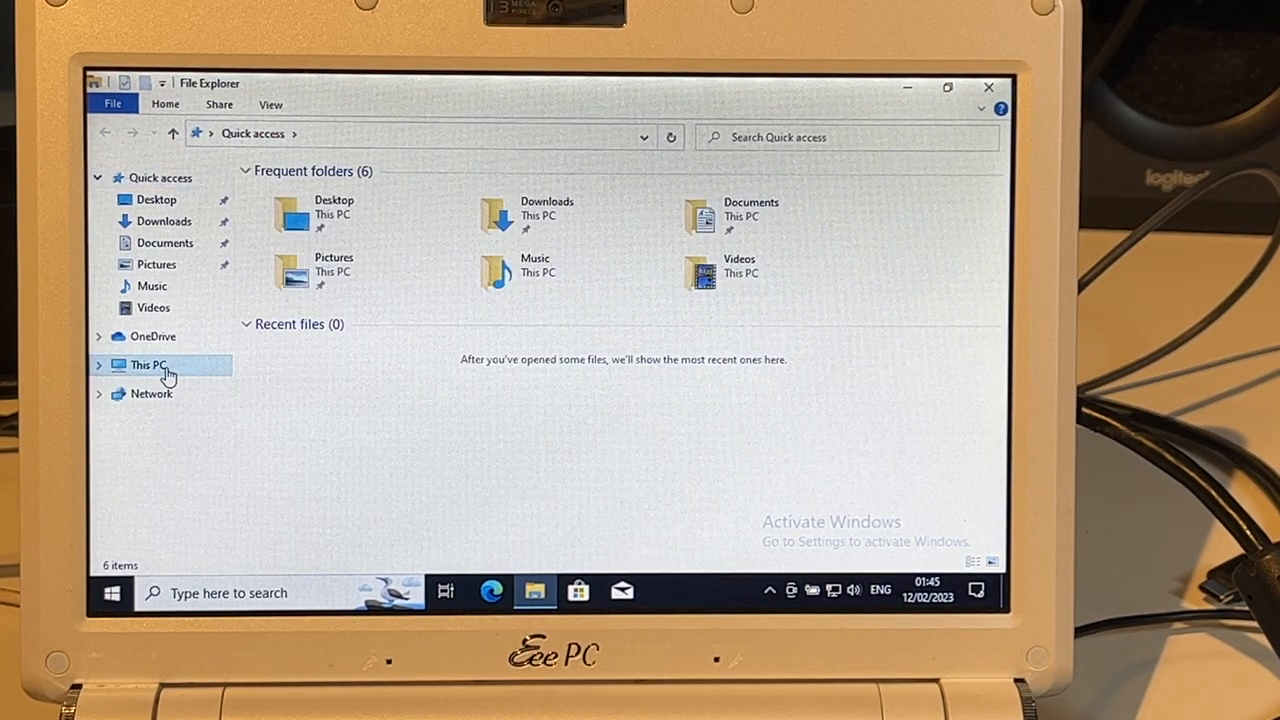
click(148, 364)
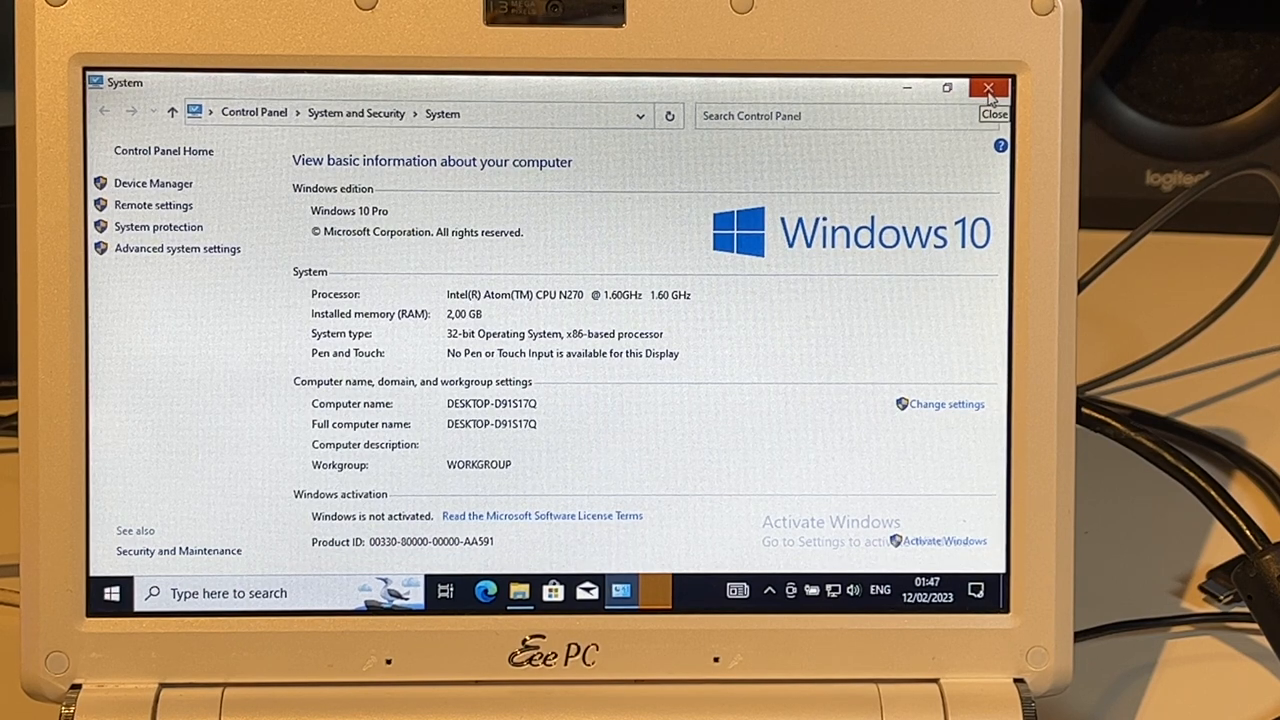
Close the System information window
click(992, 86)
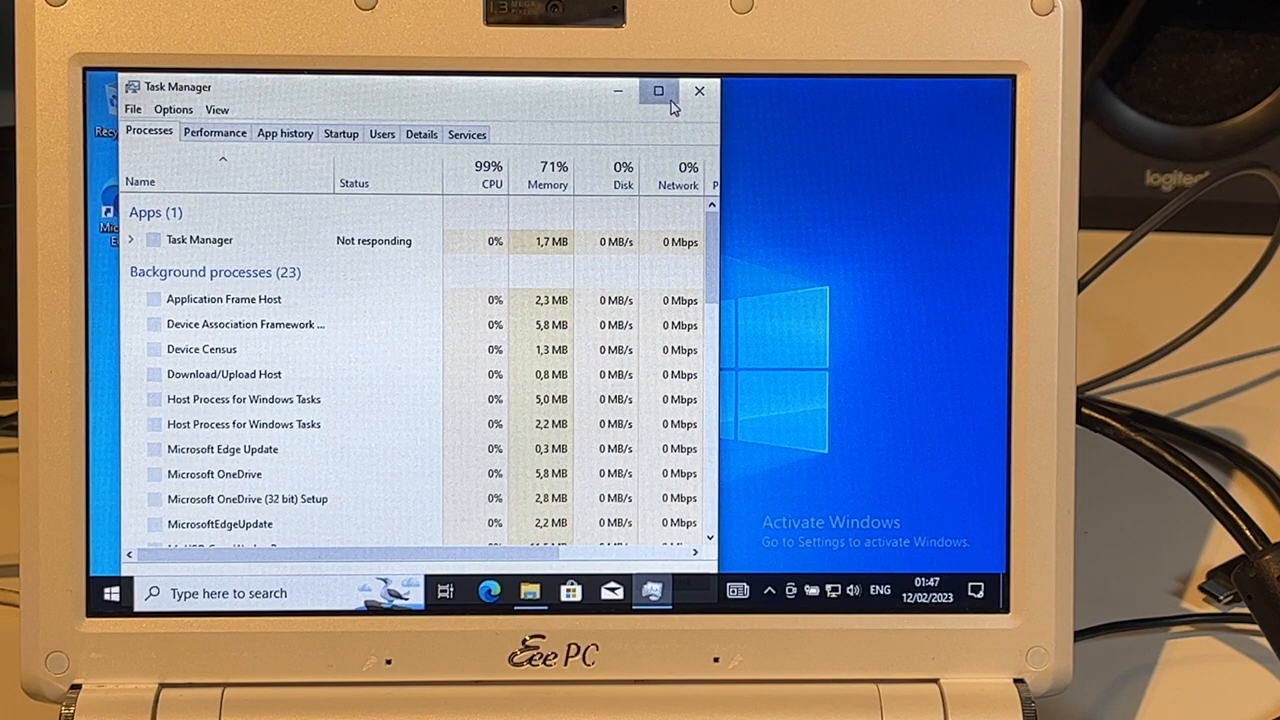
Maximize Task Manager and sort its processes by CPU usage, highest first
click(658, 92)
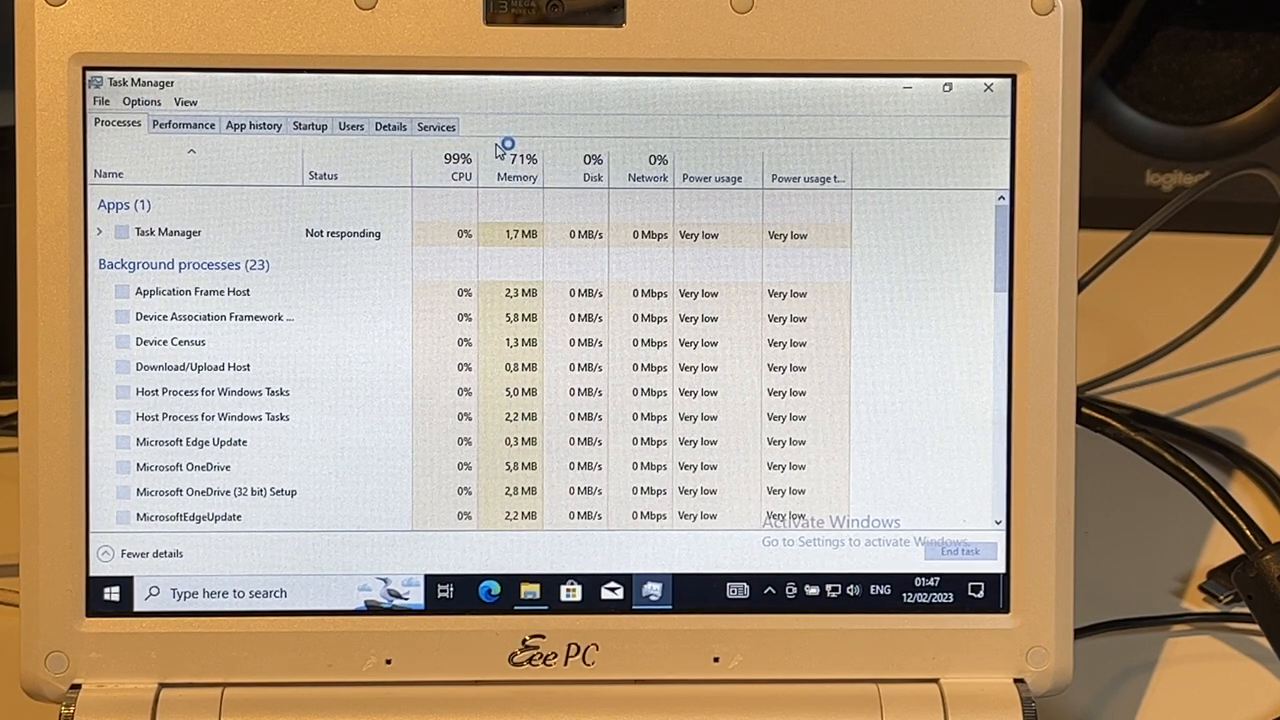
mouse_move(492, 172)
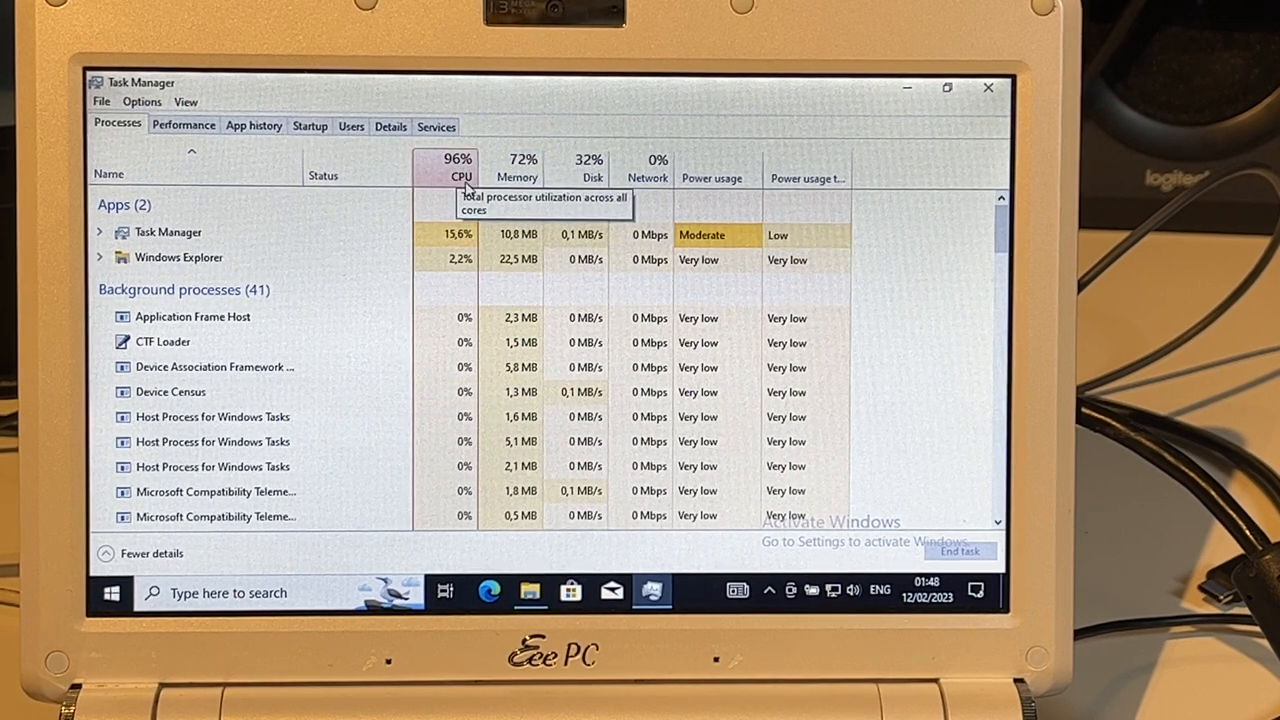
click(460, 166)
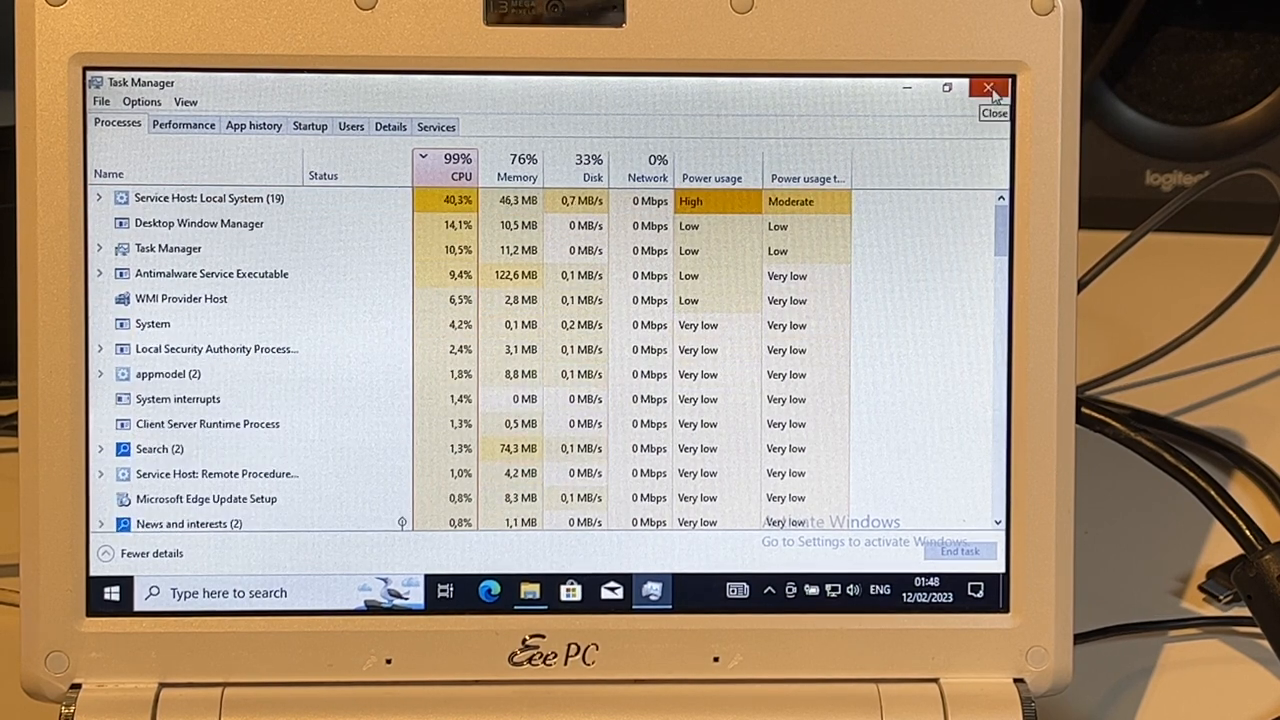
Close Task Manager and launch Microsoft Edge from the taskbar
click(988, 88)
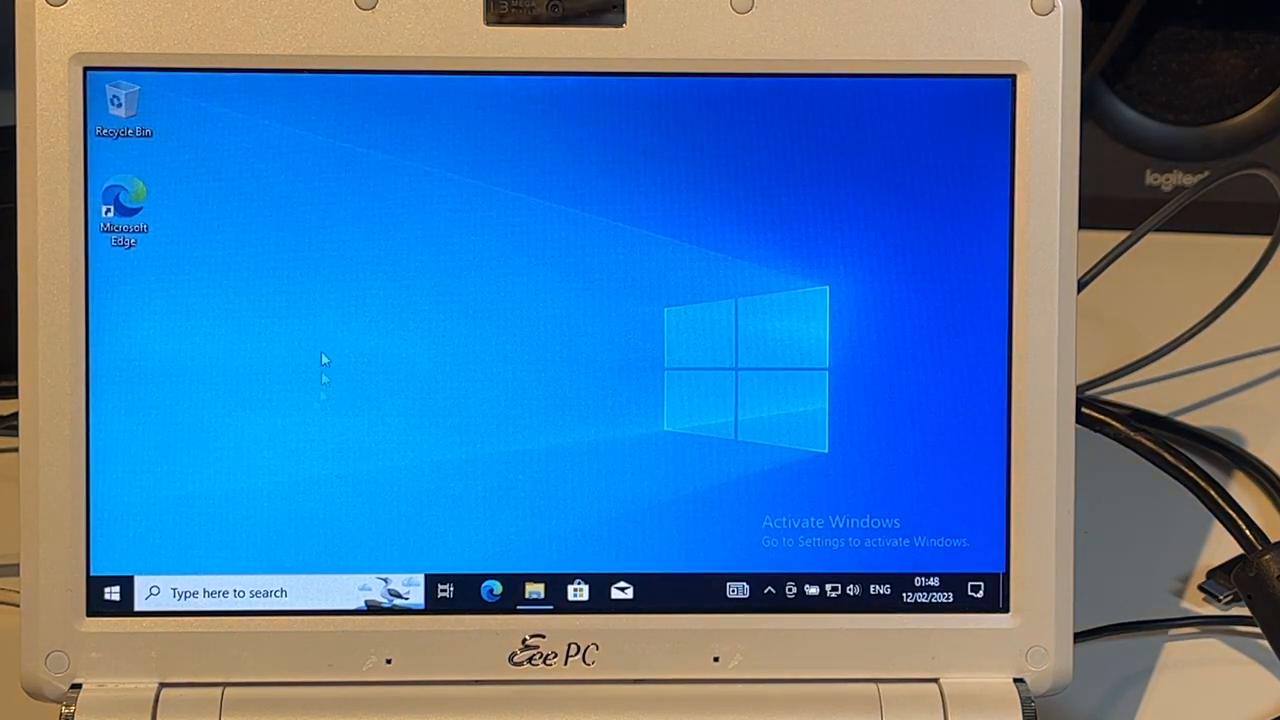
mouse_move(448, 356)
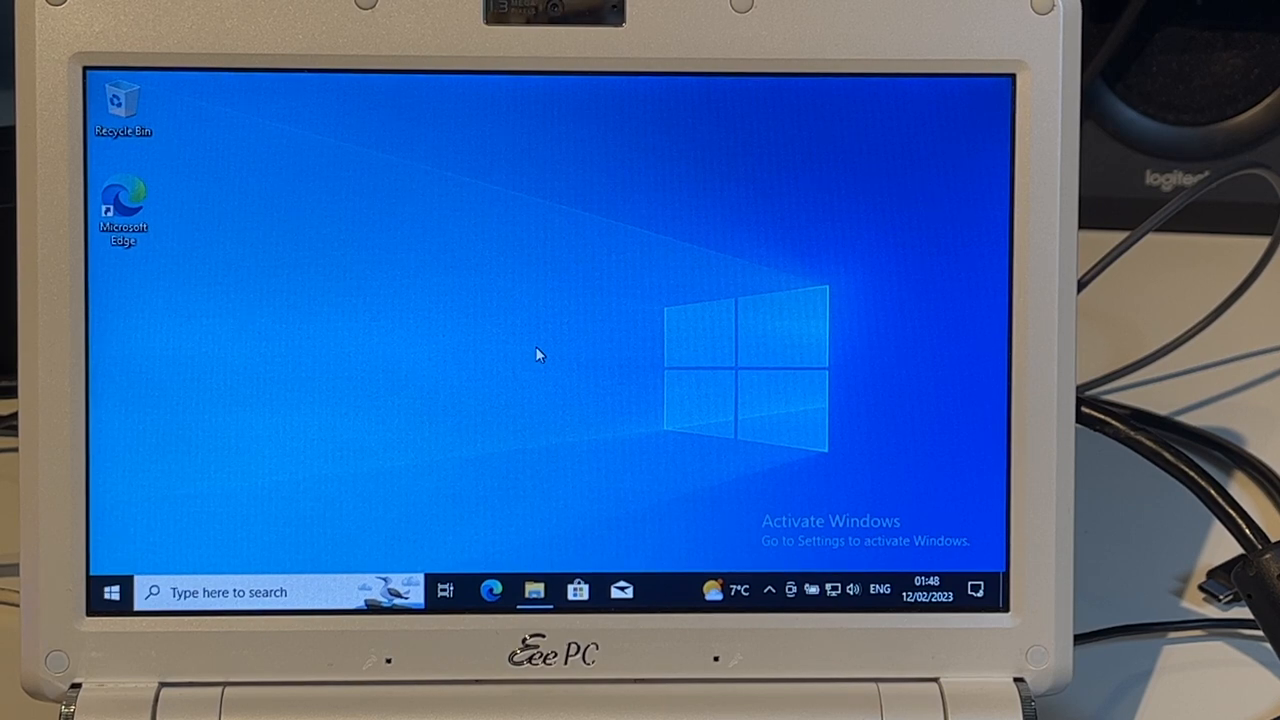
click(490, 592)
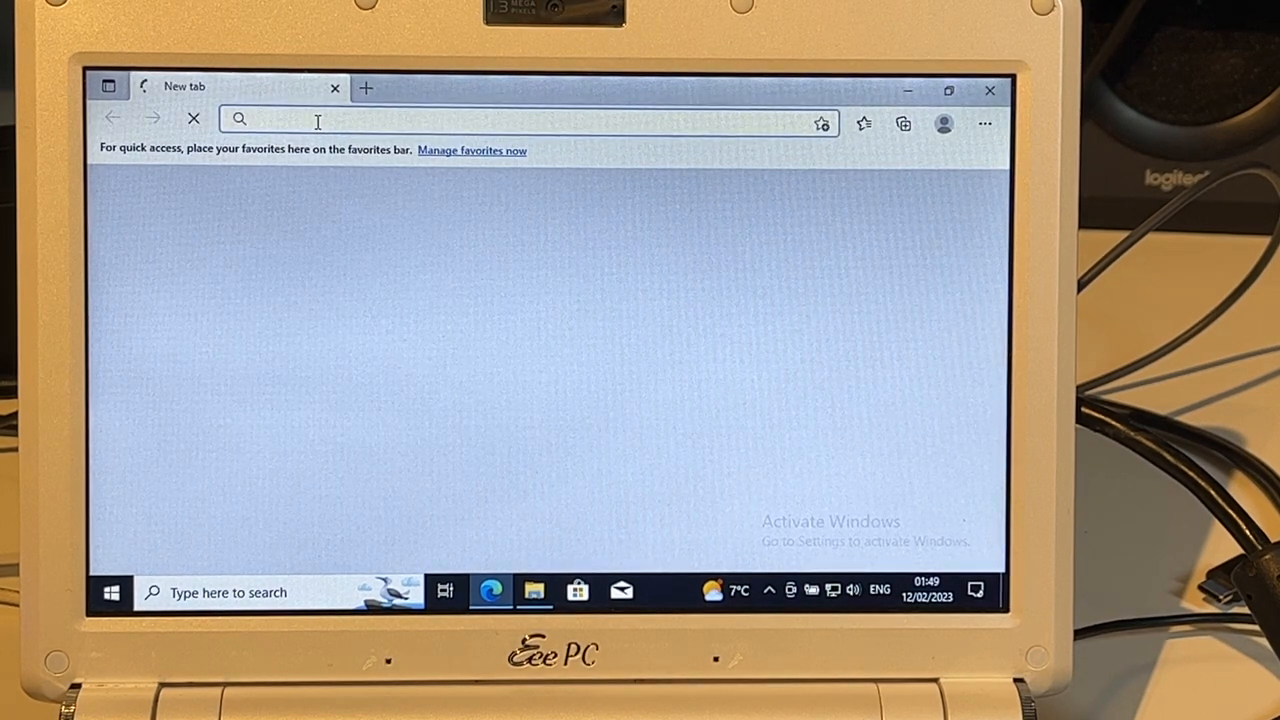
click(320, 118)
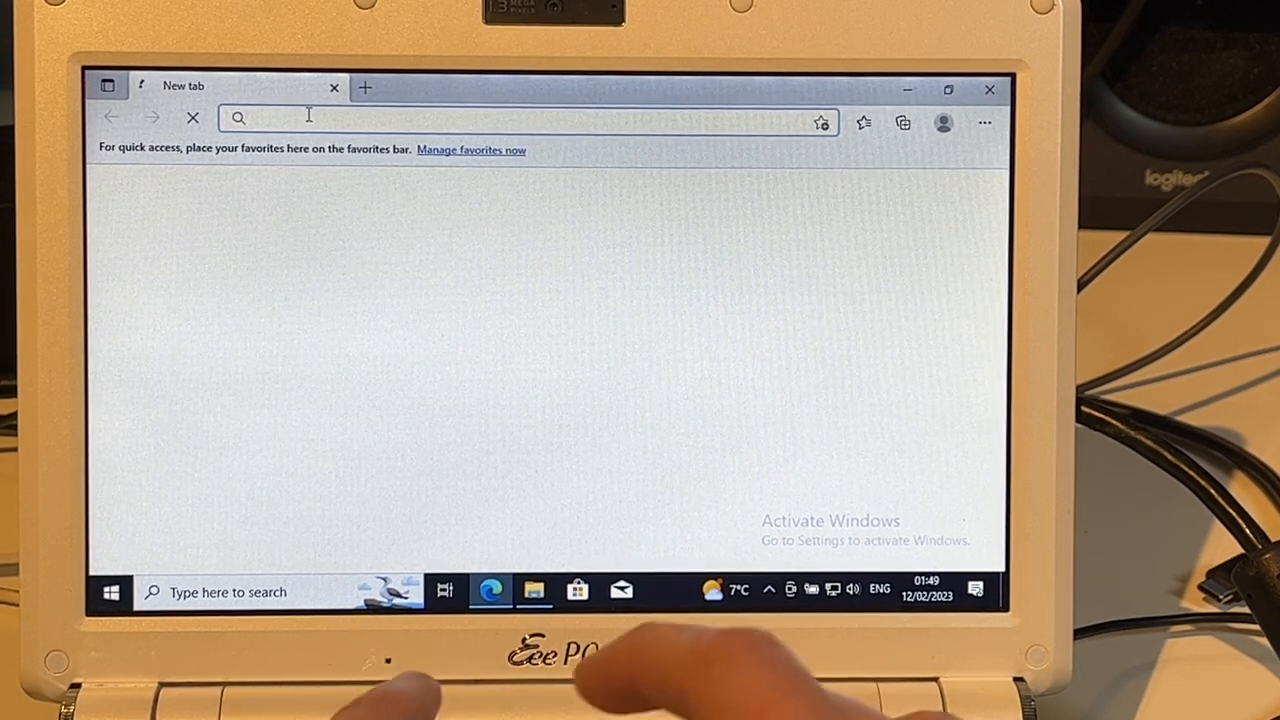
Load youtube.com, then go to the nelizmaastr channel address in the address bar
text(youtube.com)
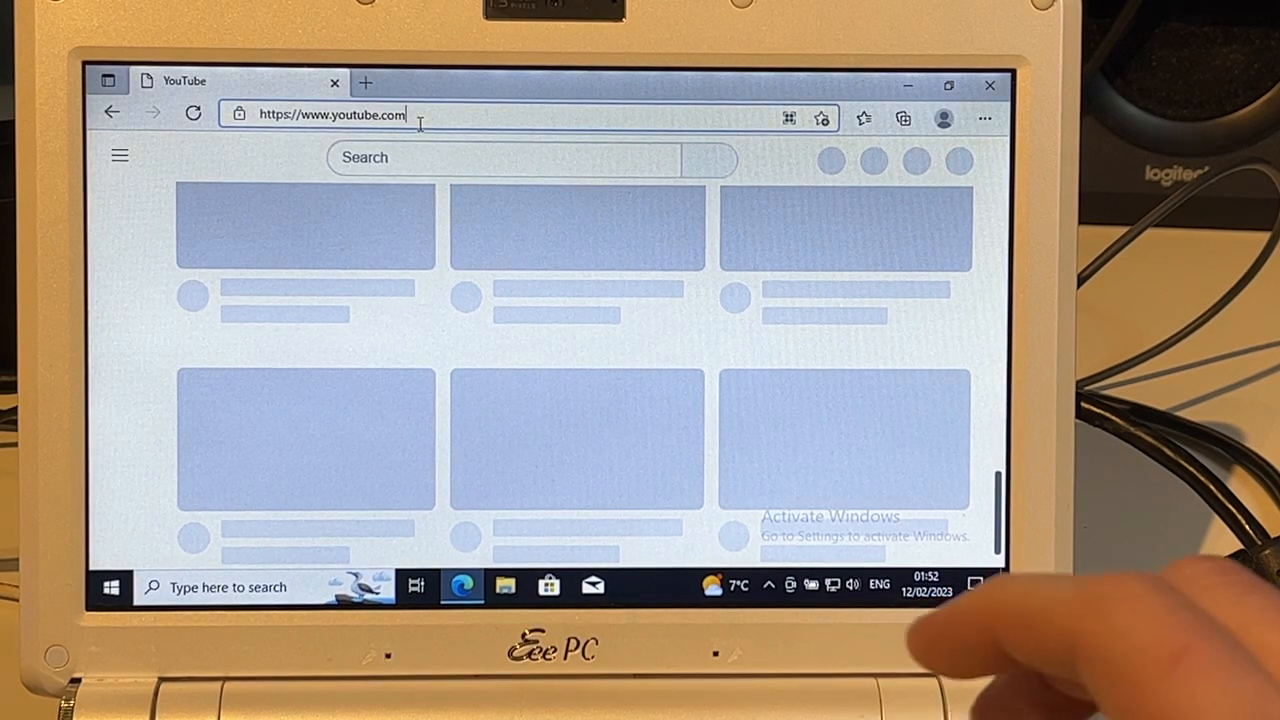
click(420, 114)
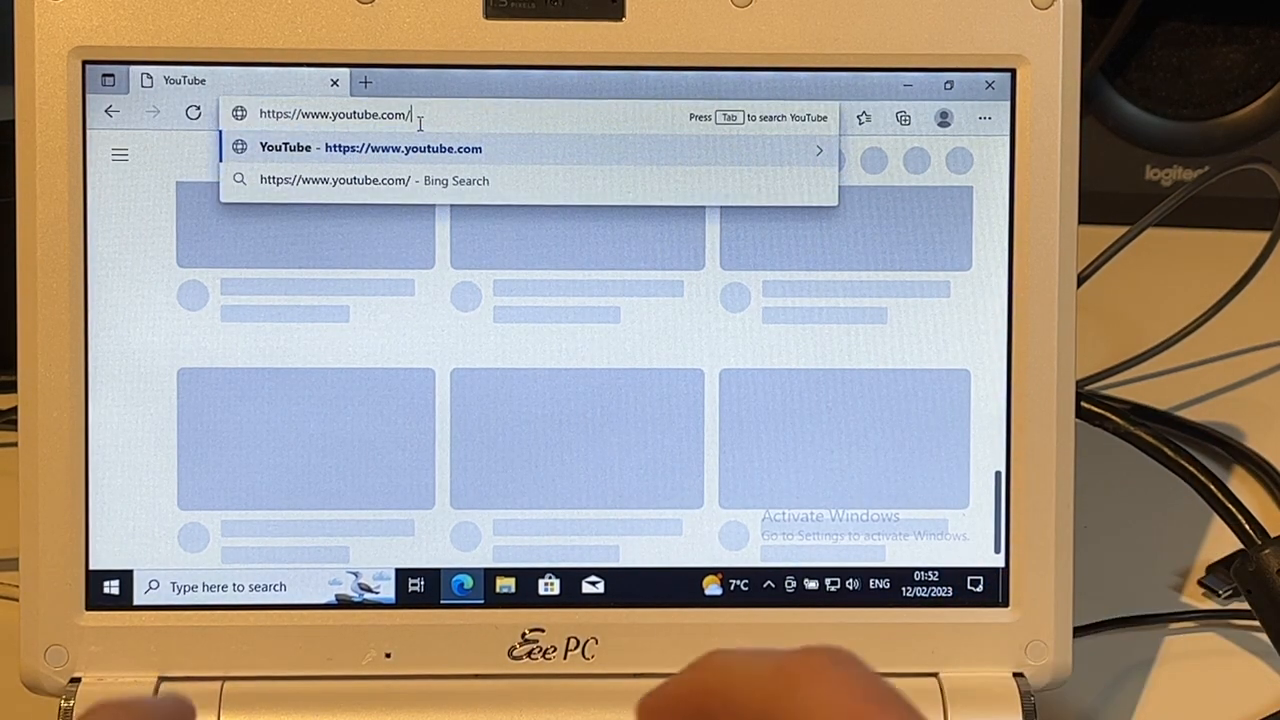
text(nelizmaastr)
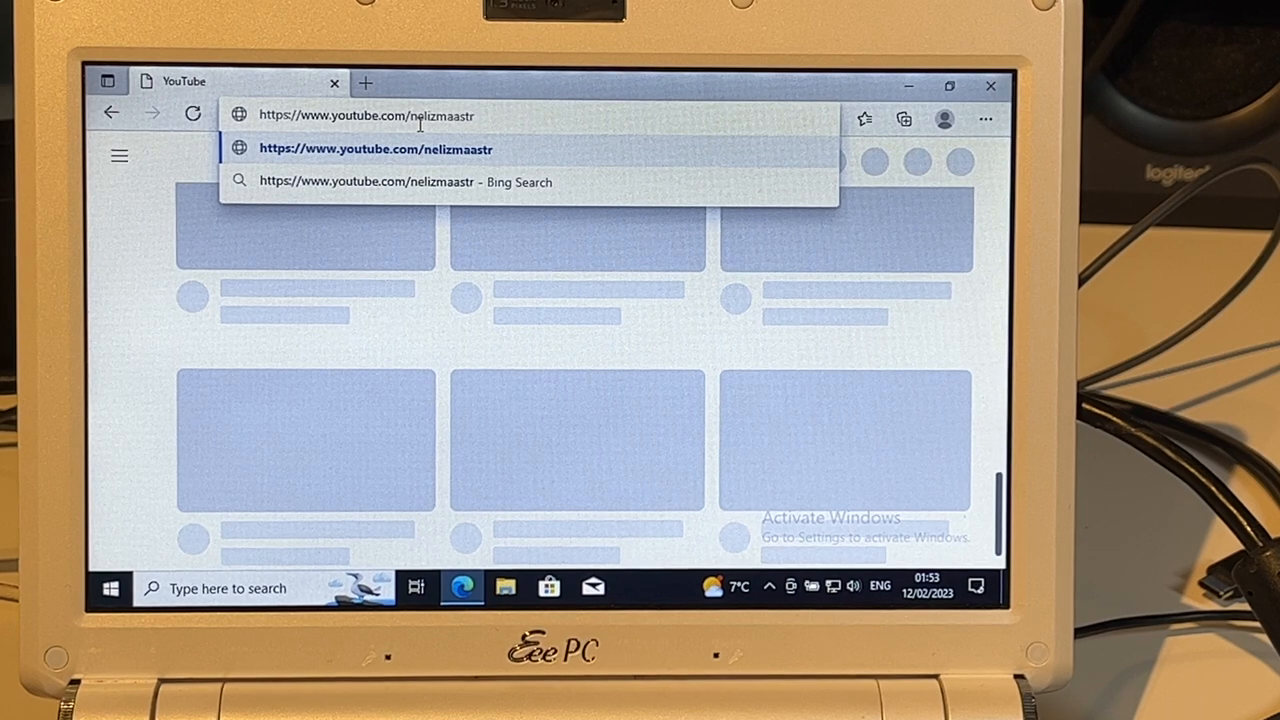
key(Enter)
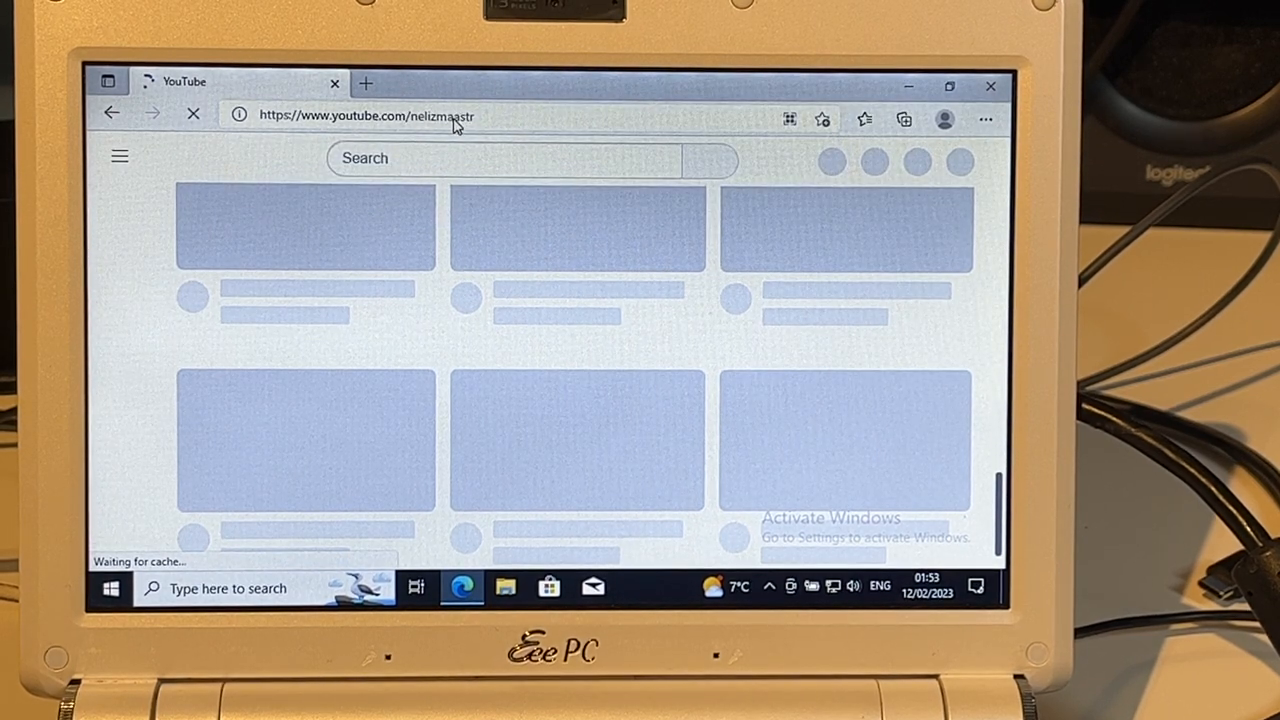
double_click(444, 116)
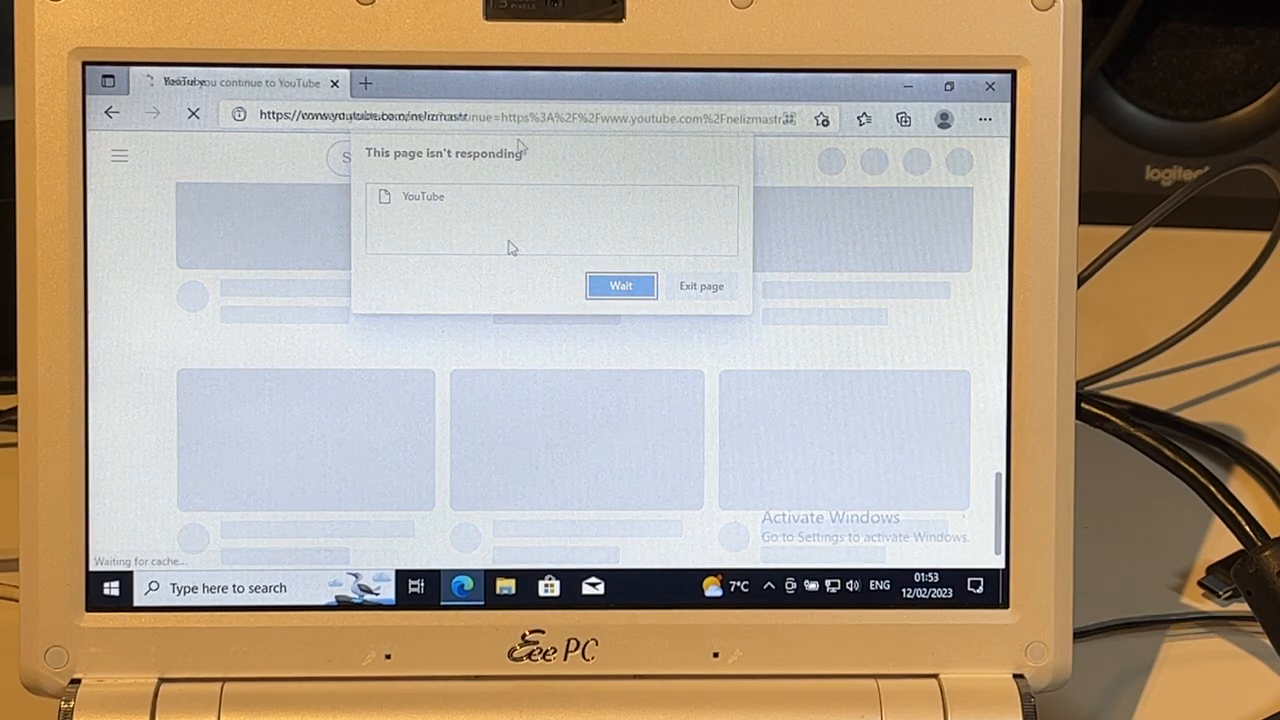
Choose Wait on the not-responding prompts and scroll to YouTube's cookie consent choices
click(620, 284)
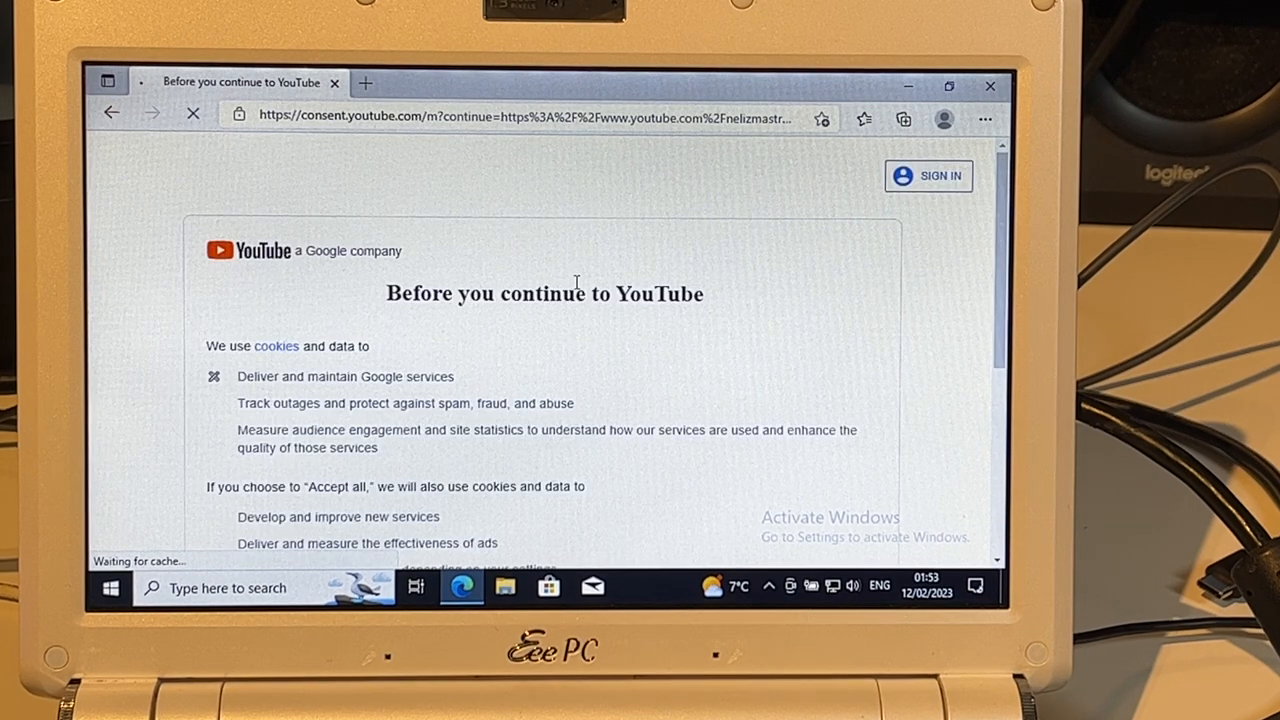
scroll(down, 3)
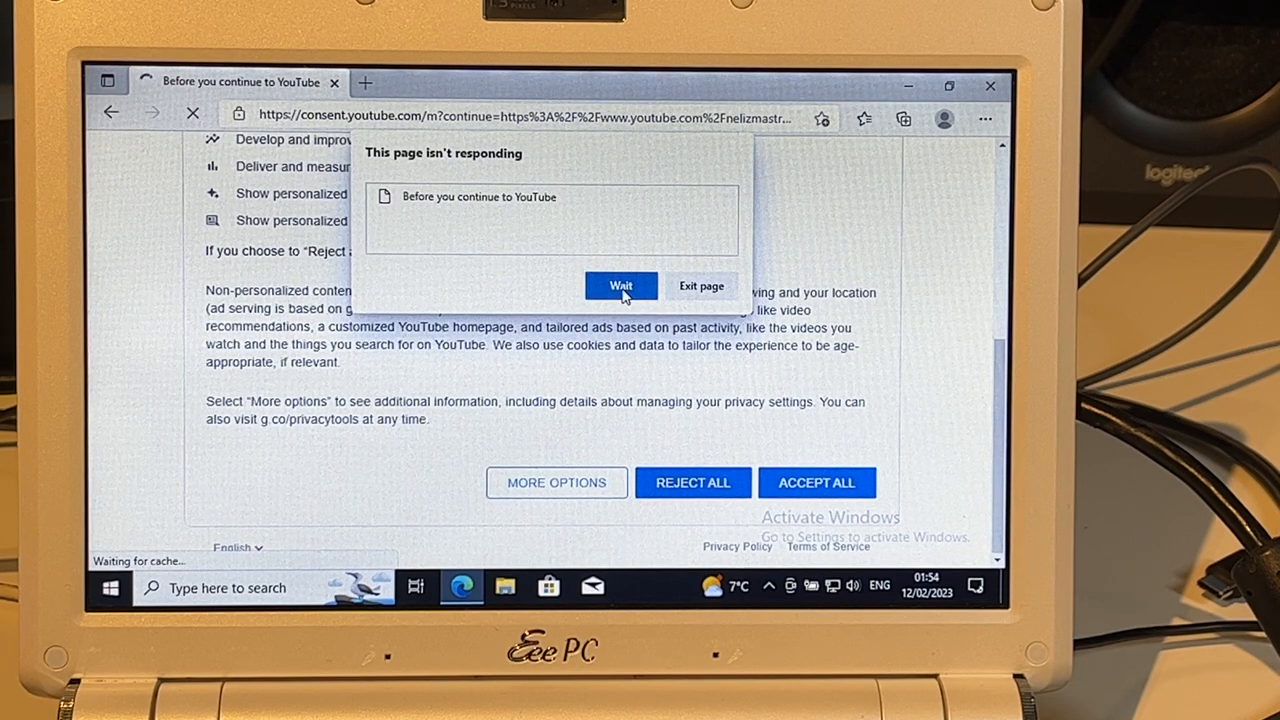
click(620, 286)
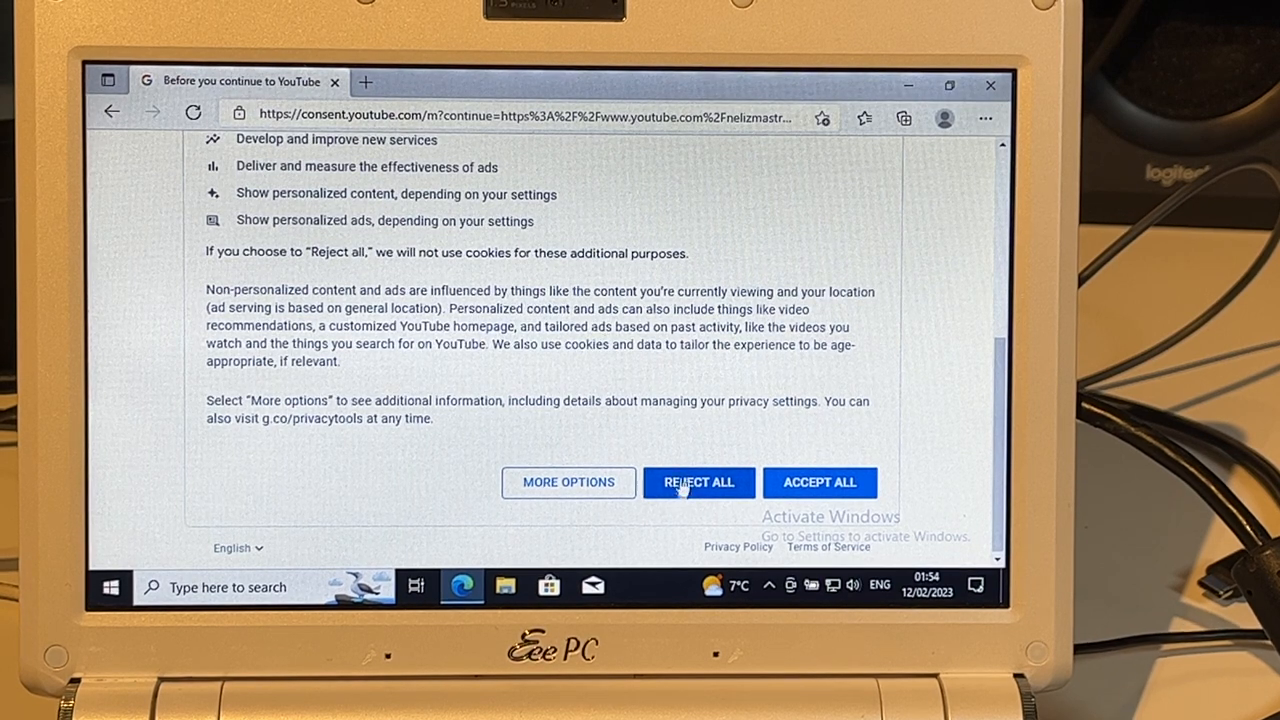
Reject all optional cookies to reach the Tech for PC & Mac channel page
click(698, 482)
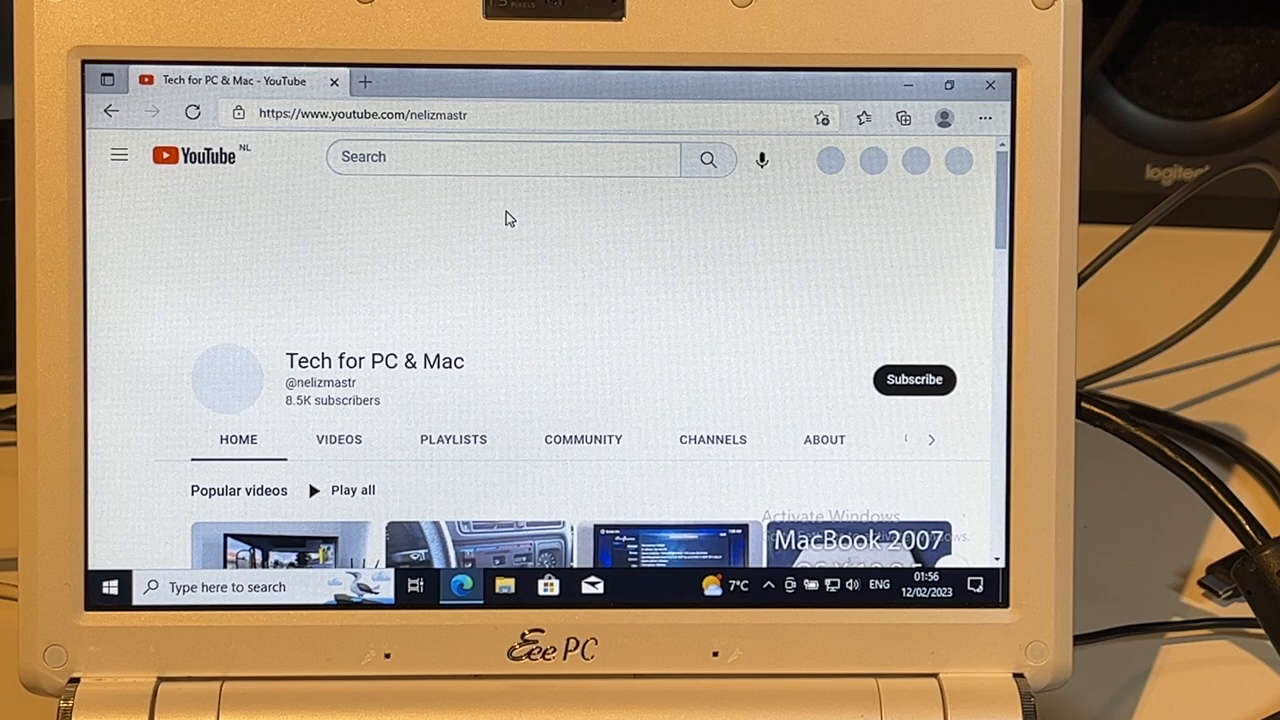
Scroll down to the channel's Computer Playlists and check the speaker volume from the taskbar
scroll(down, 3)
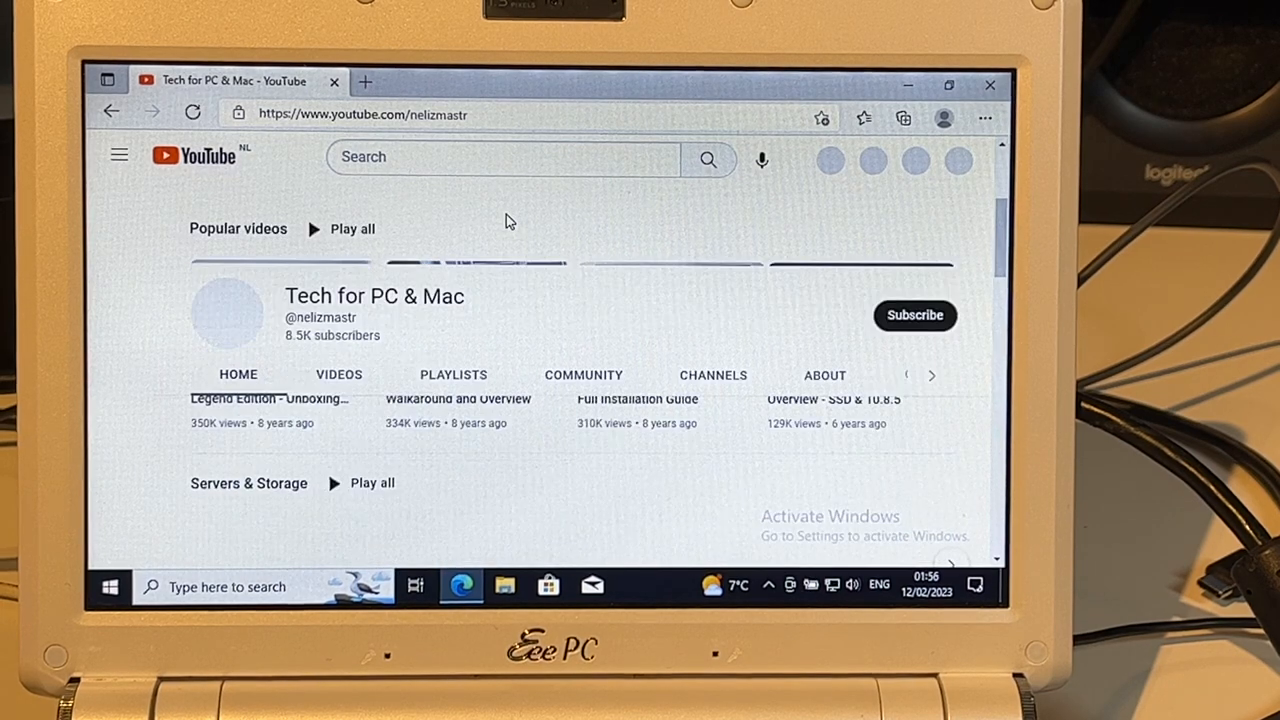
scroll(down, 3)
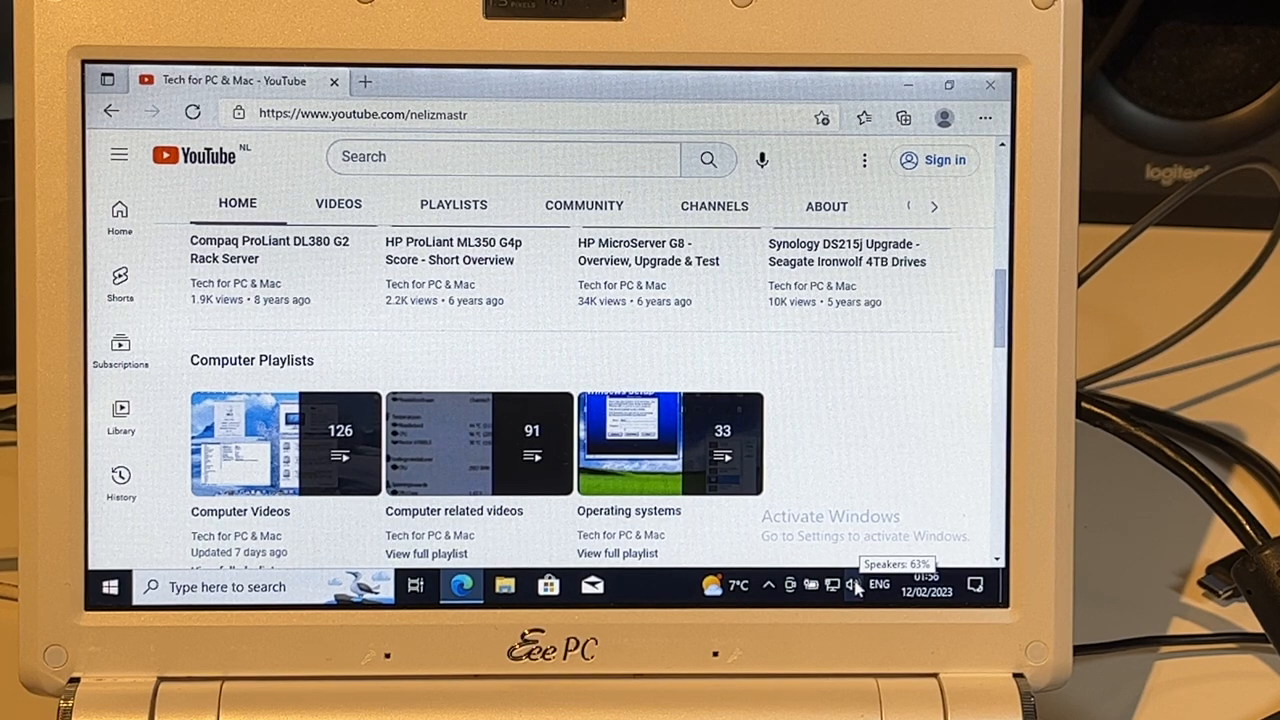
right_click(458, 586)
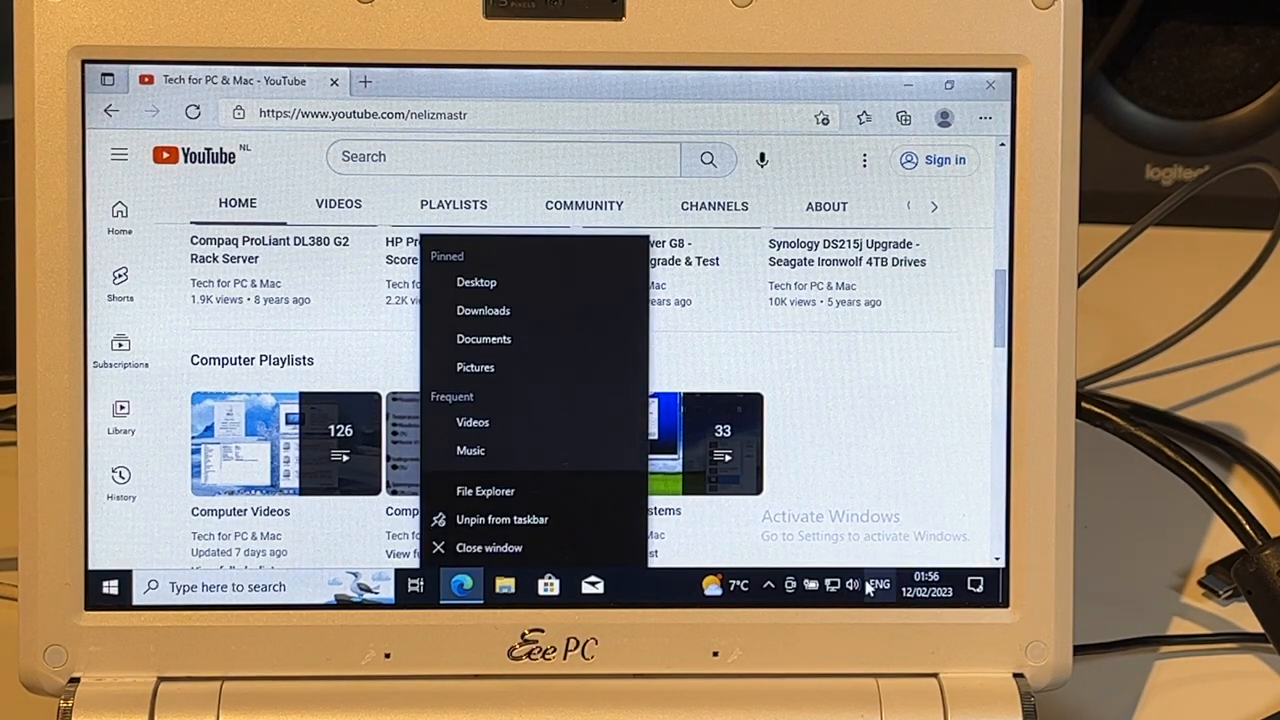
click(852, 584)
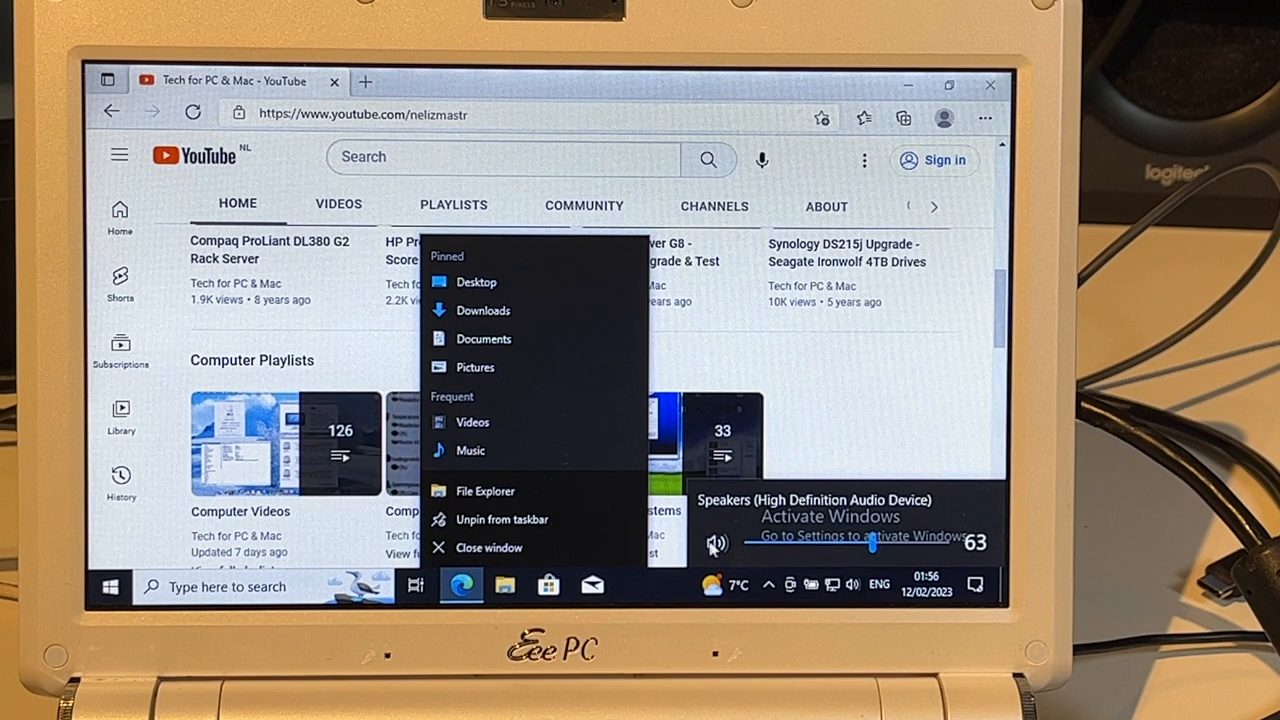
click(716, 544)
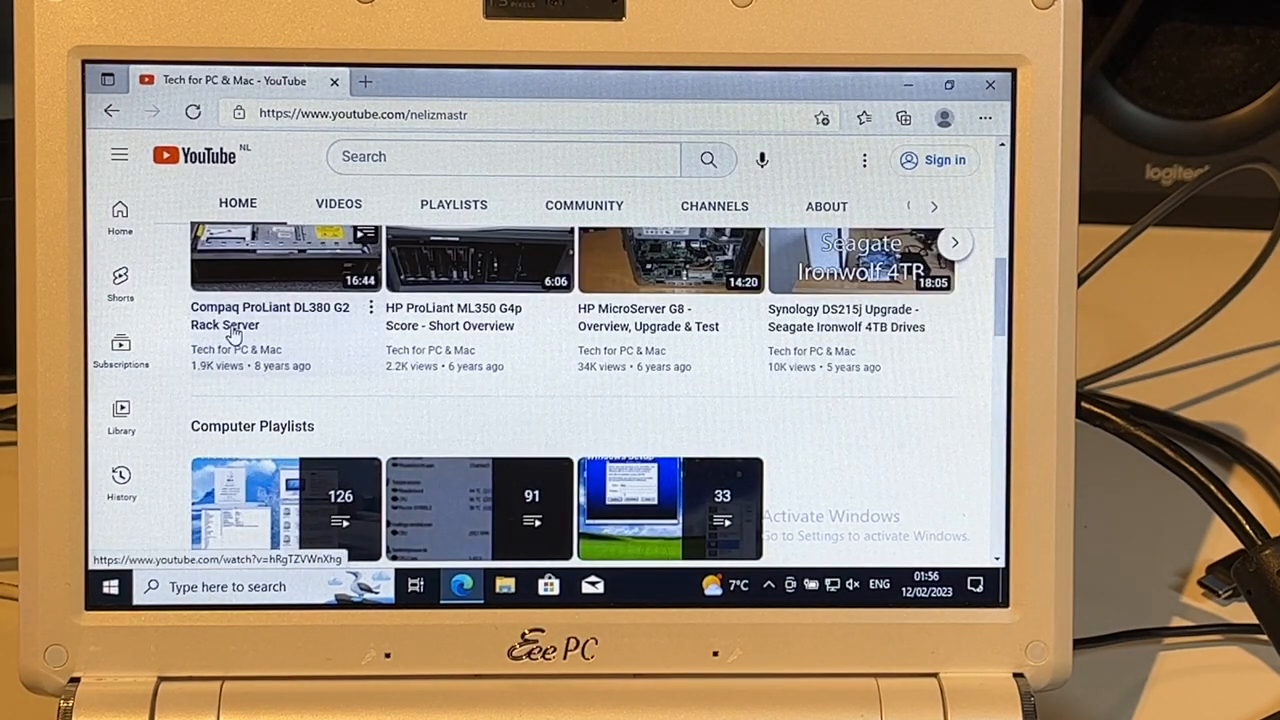
Start playing the Compaq ProLiant DL380 G2 Rack Server video
click(260, 508)
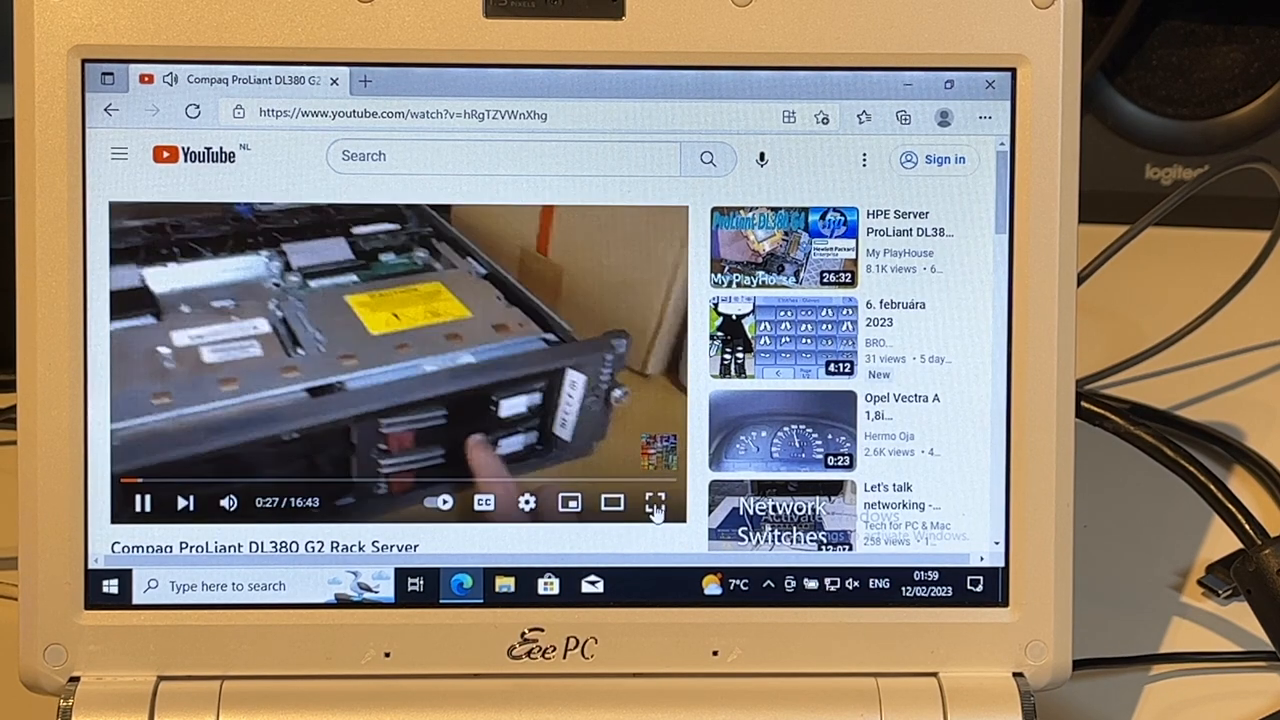
Play the server video fullscreen, then return to the desktop with the Start menu's app list showing
click(652, 504)
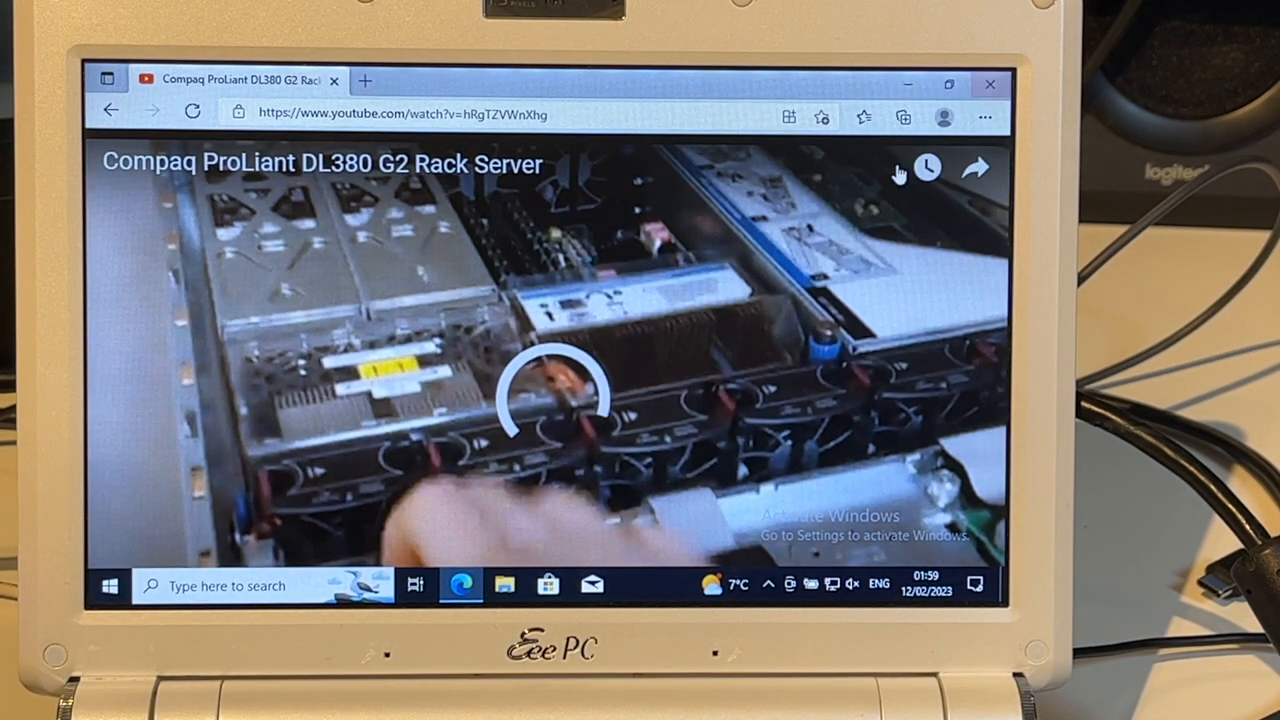
click(988, 84)
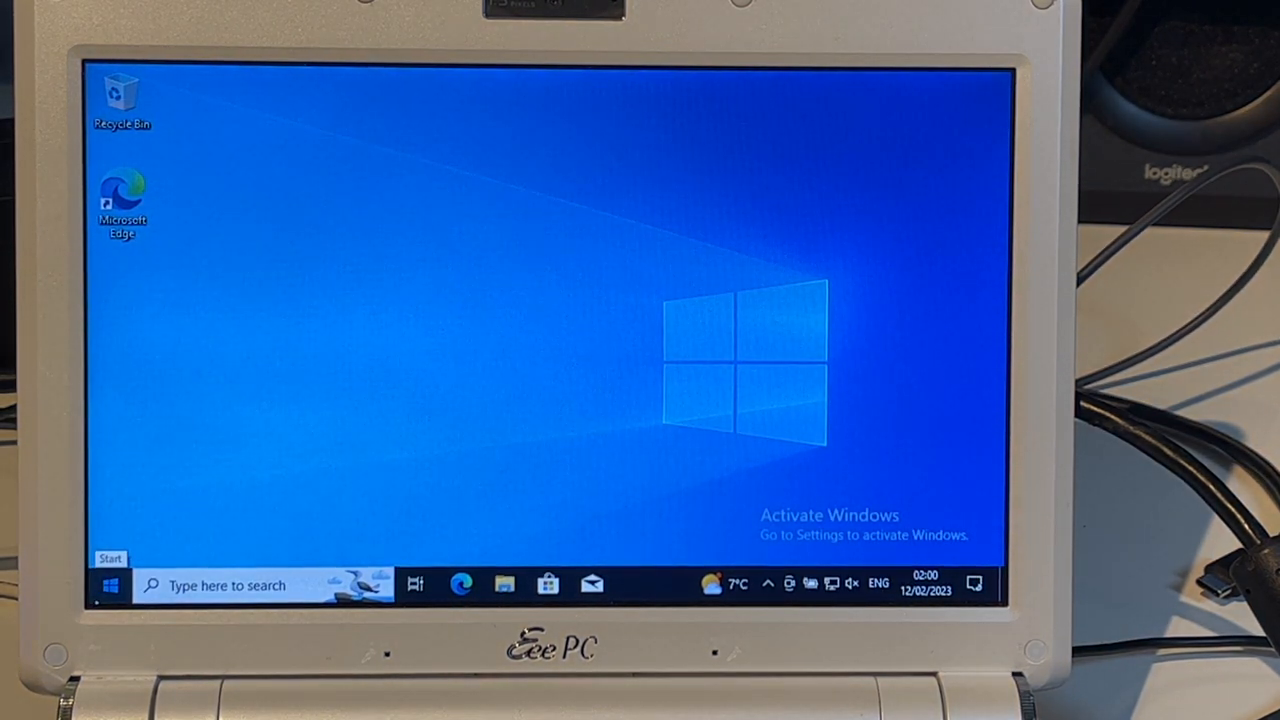
click(108, 584)
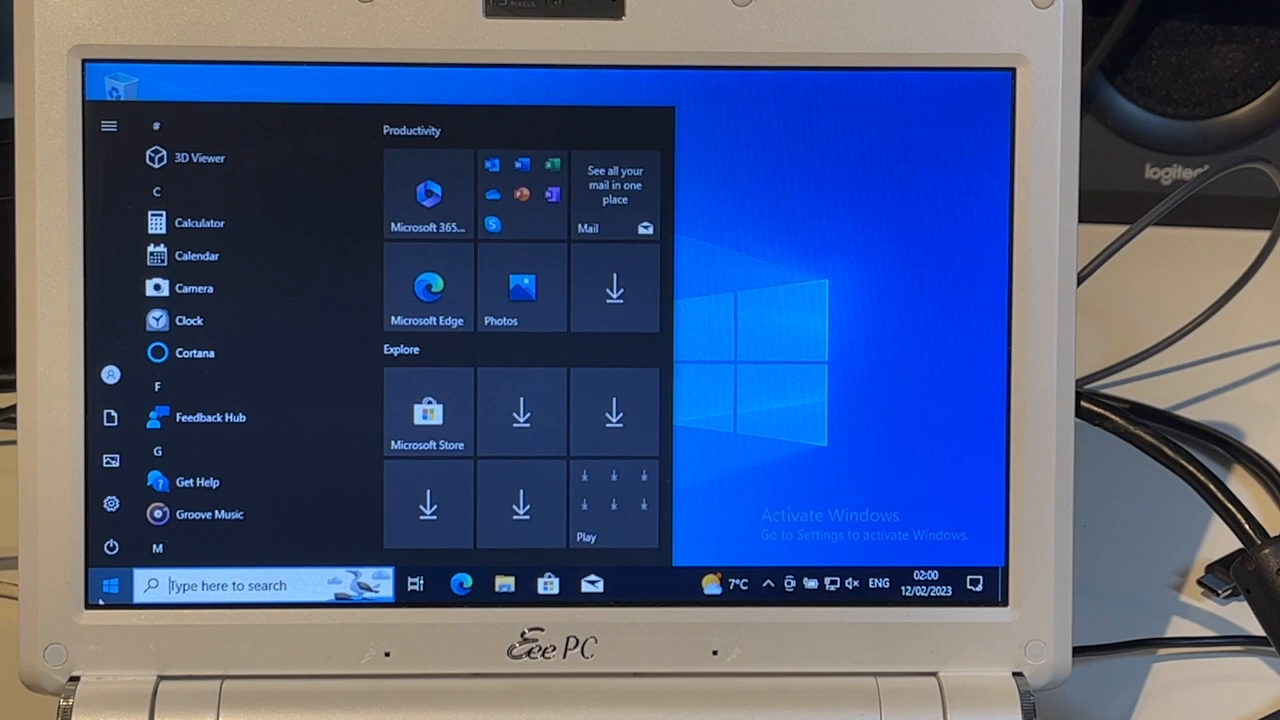